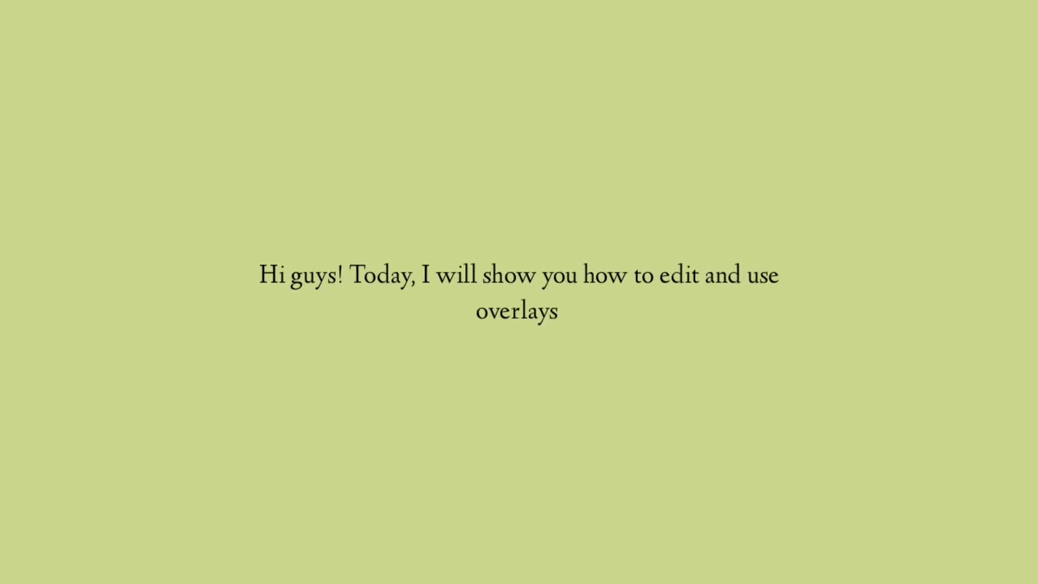
Fetch the TikTok link in SnapTik and save the watermark-free mp4 via Download Server 02.
{"action": "type", "text": "and green screens :))"}
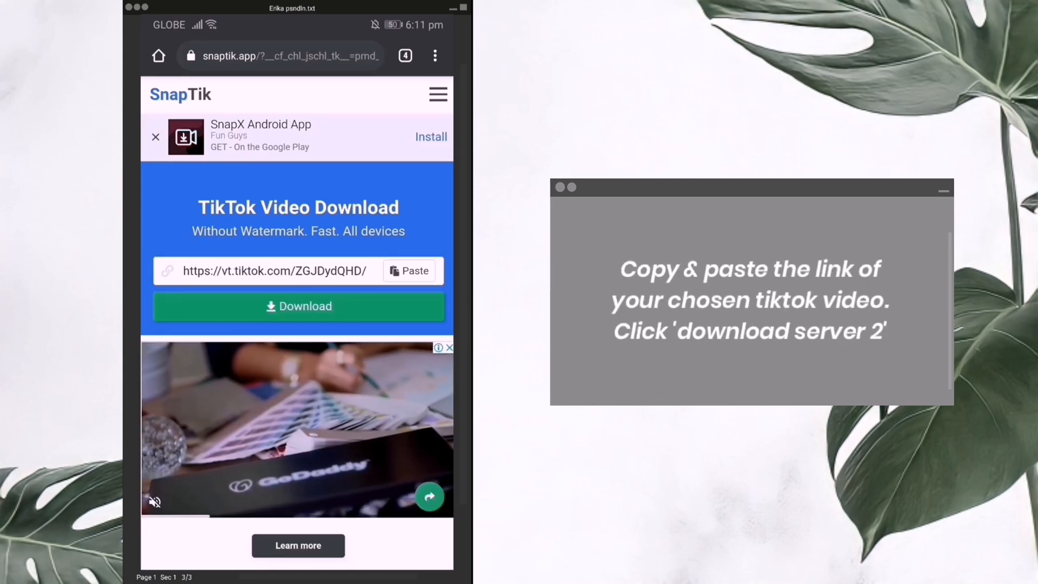
{"action": "left_click", "coordinate": [297, 306]}
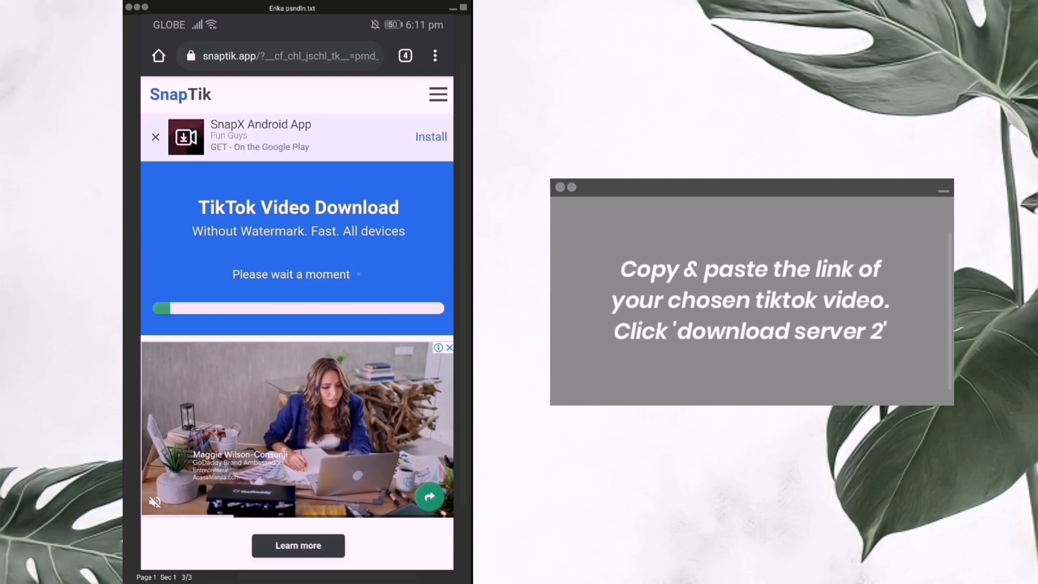
{"action": "scroll", "scroll_direction": "down", "scroll_amount": 3}
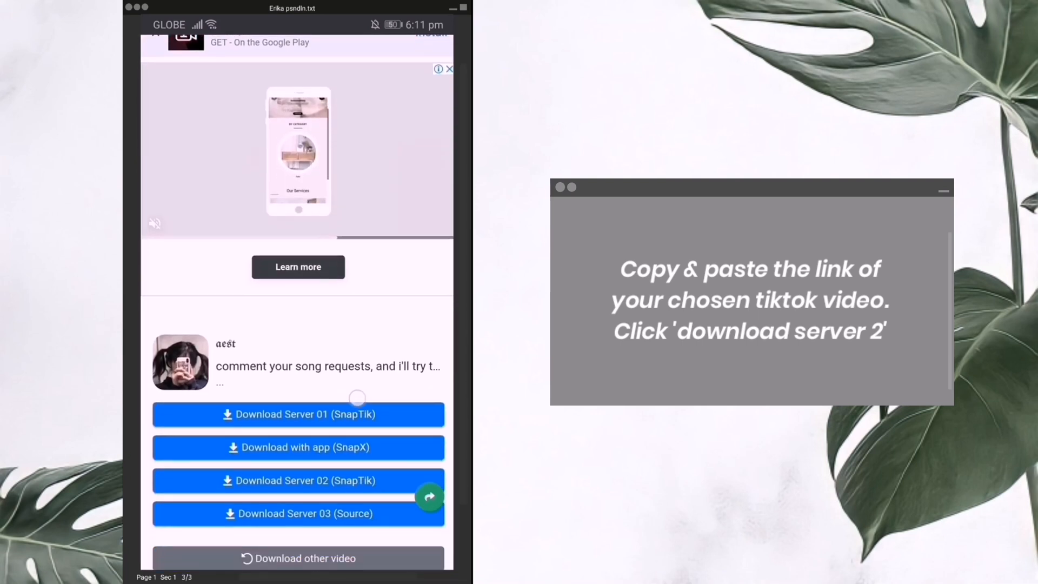
{"action": "scroll", "scroll_direction": "down", "scroll_amount": 3}
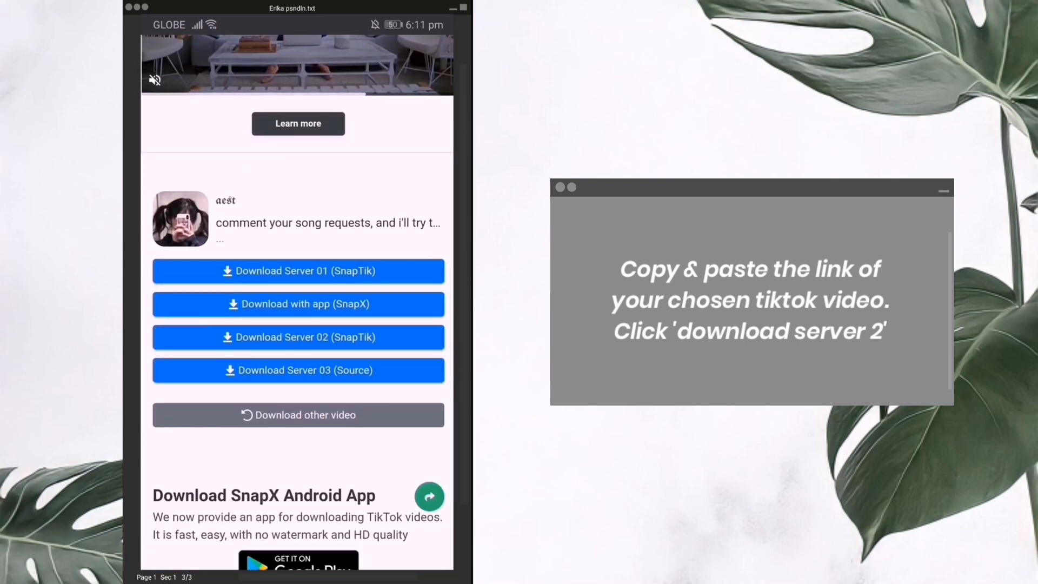
{"action": "left_click", "coordinate": [297, 337]}
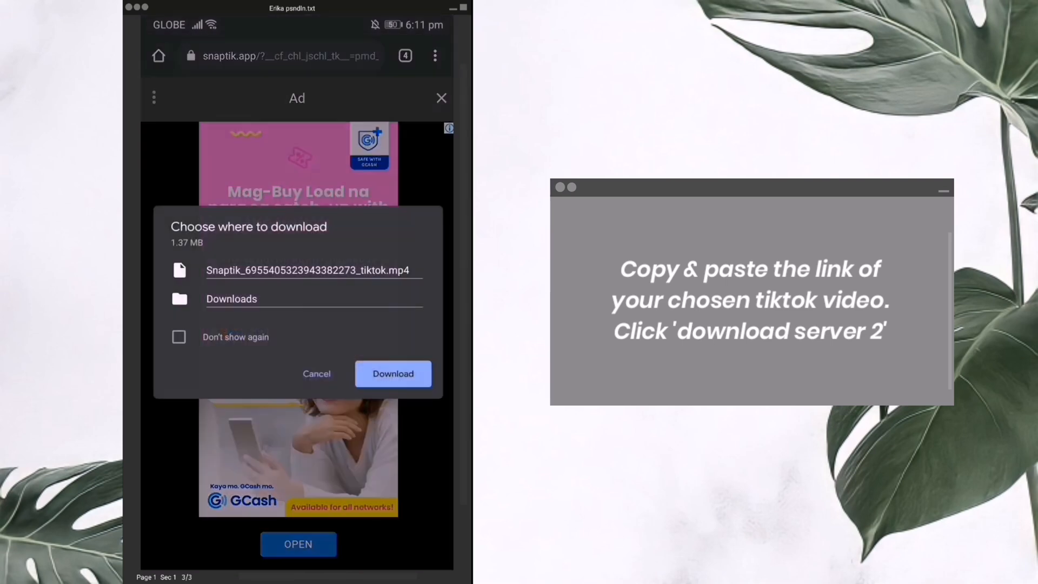
{"action": "left_click", "coordinate": [392, 374]}
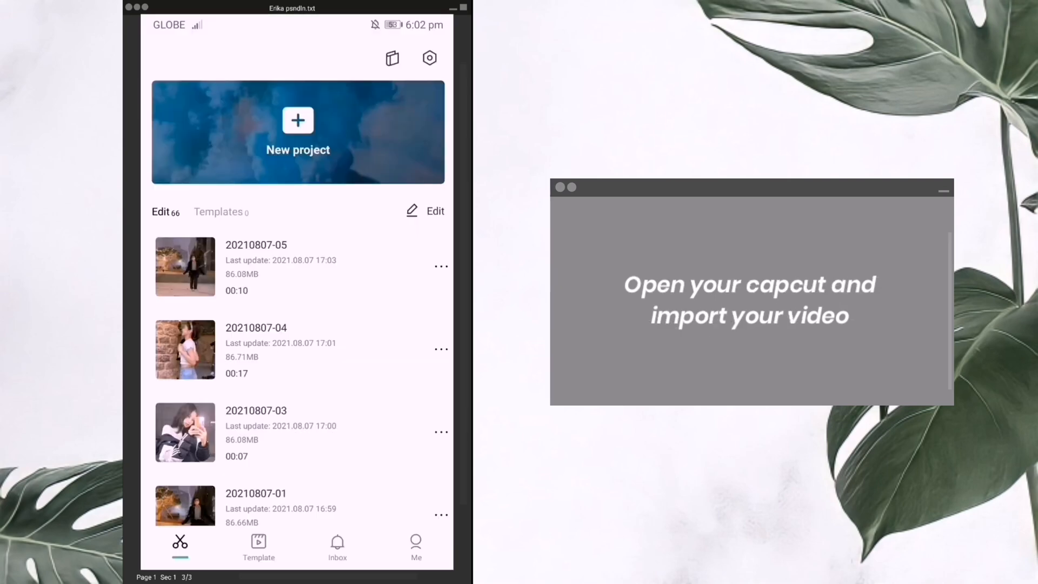
Start a new project with the 00:17 stone-wall dancing clip in 9:16 format.
{"action": "left_click", "coordinate": [297, 133]}
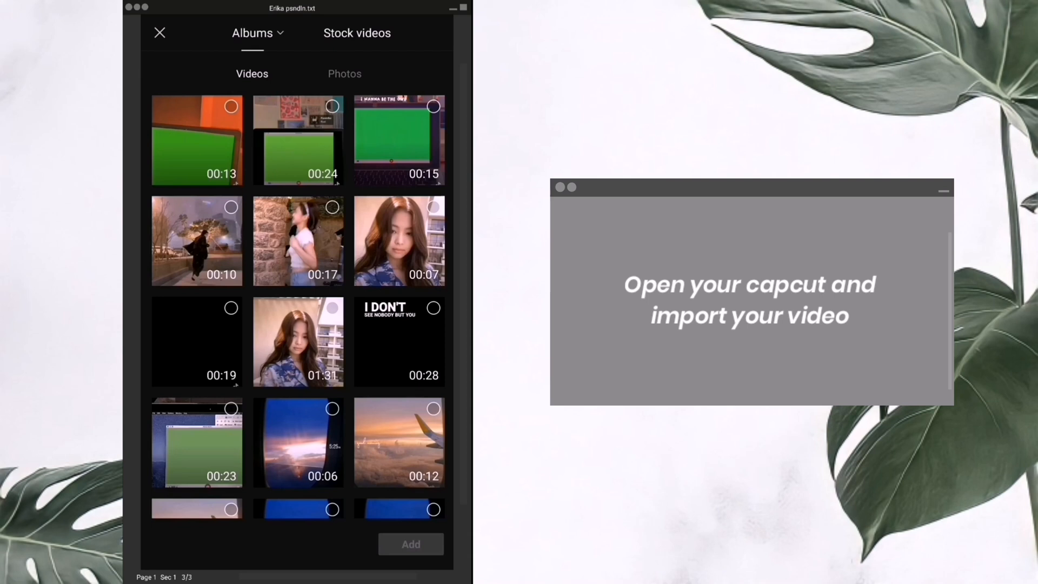
{"action": "left_click", "coordinate": [298, 240]}
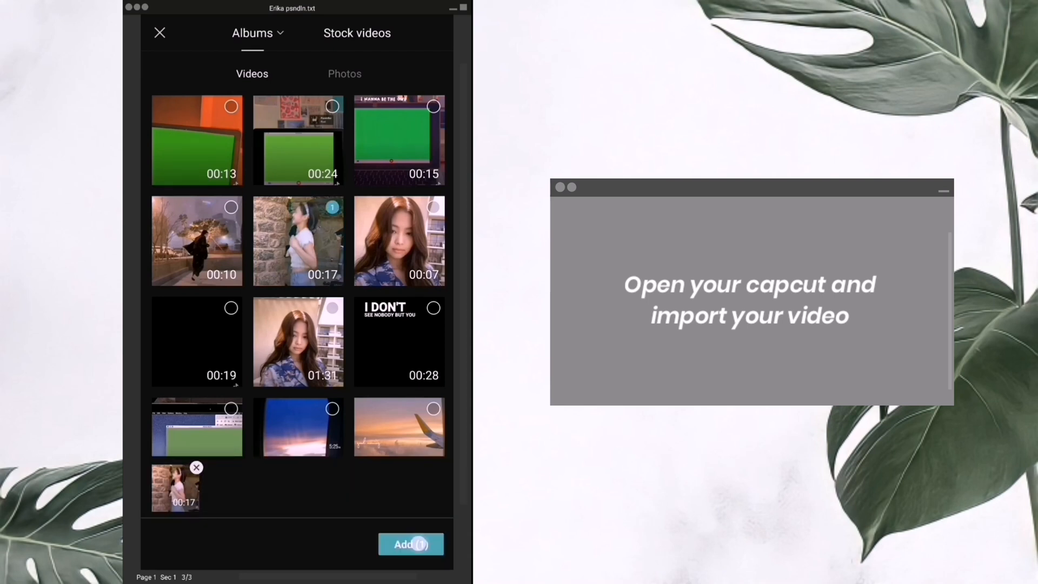
{"action": "left_click", "coordinate": [410, 545]}
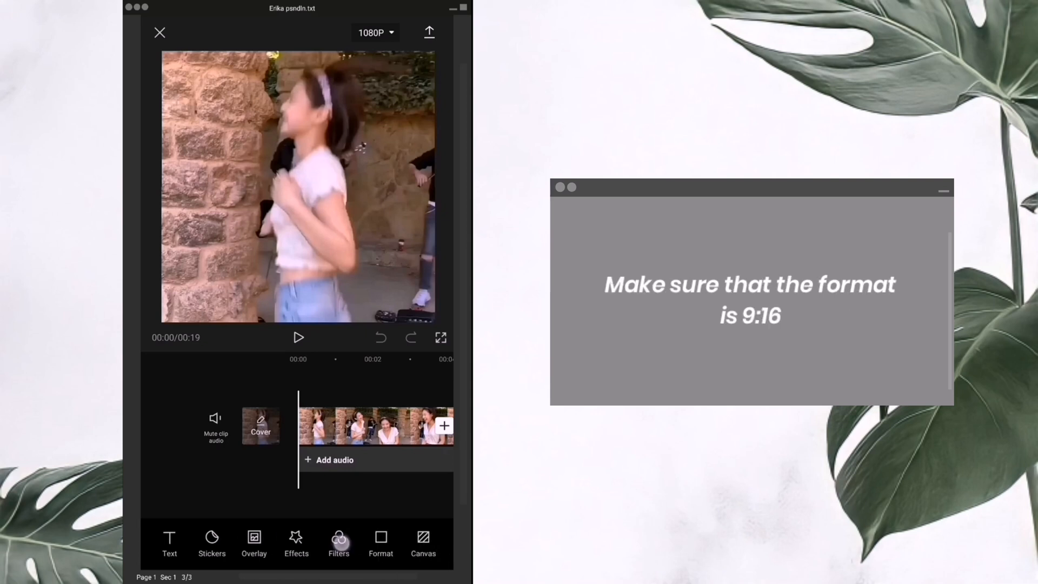
{"action": "left_click", "coordinate": [381, 542]}
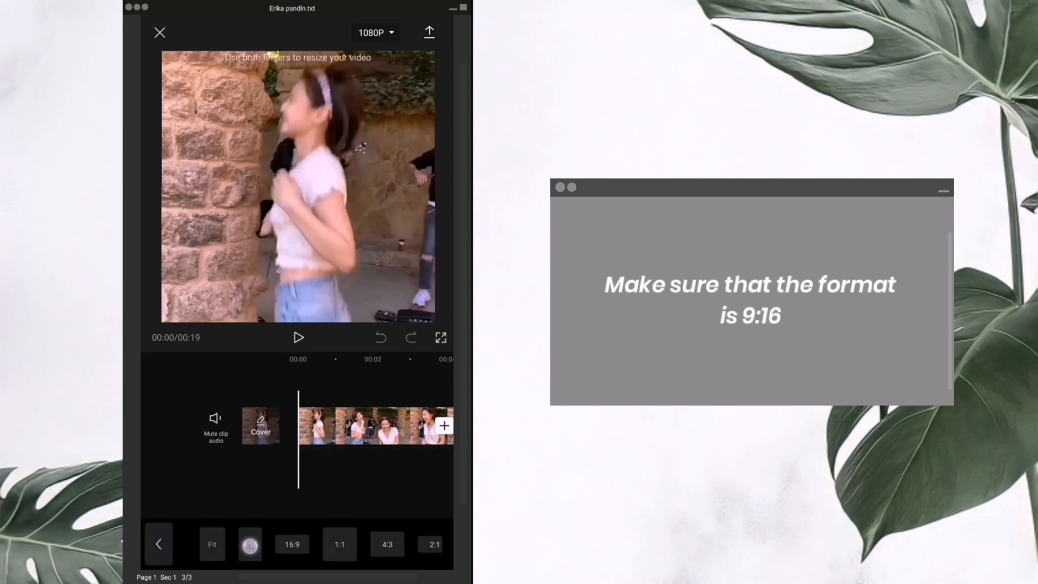
{"action": "left_click", "coordinate": [159, 543]}
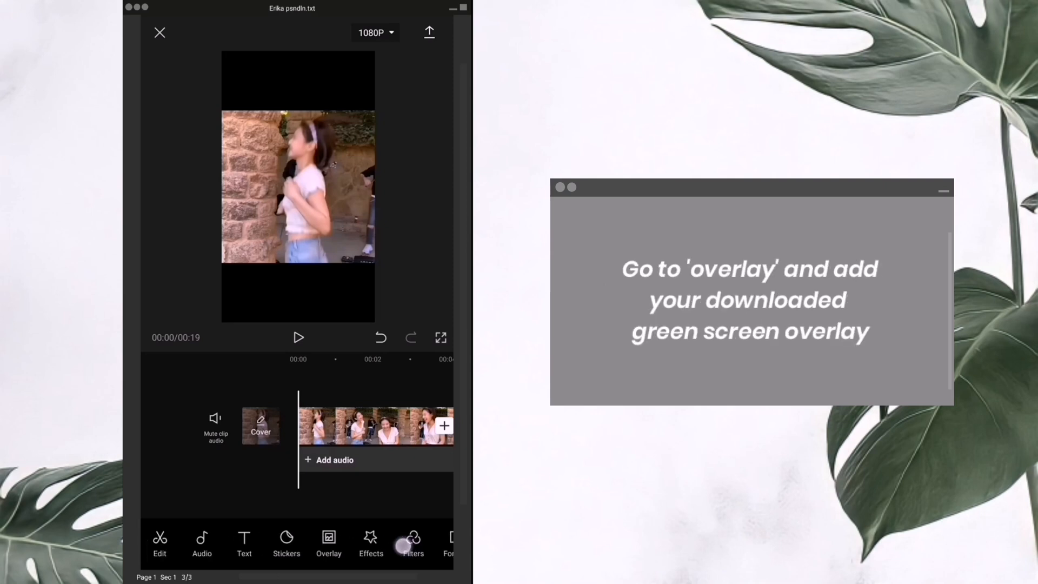
Overlay the 00:23 green-screen laptop clip and enlarge it to fill the frame.
{"action": "left_click", "coordinate": [328, 543]}
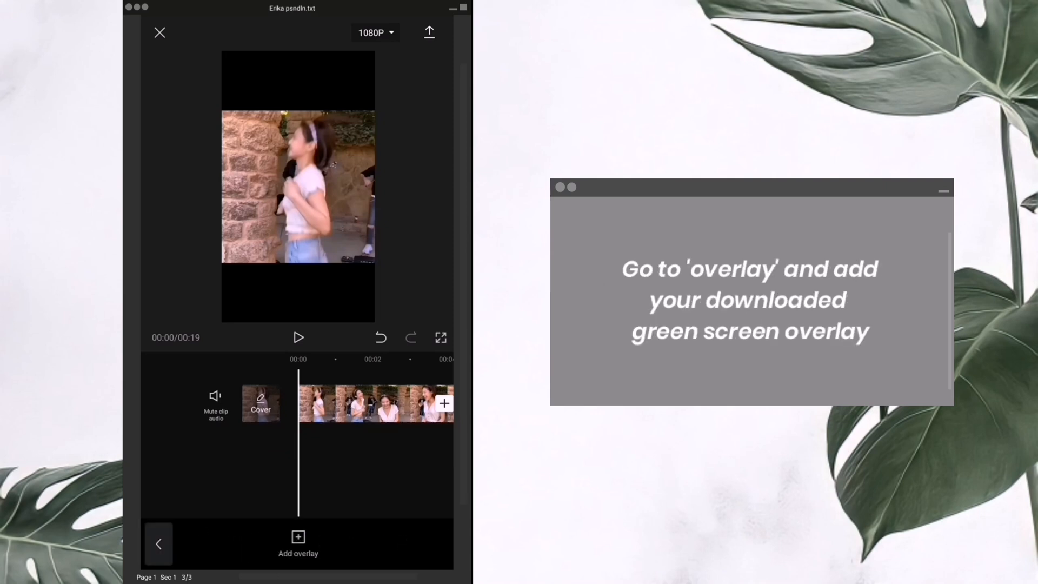
{"action": "left_click", "coordinate": [297, 541]}
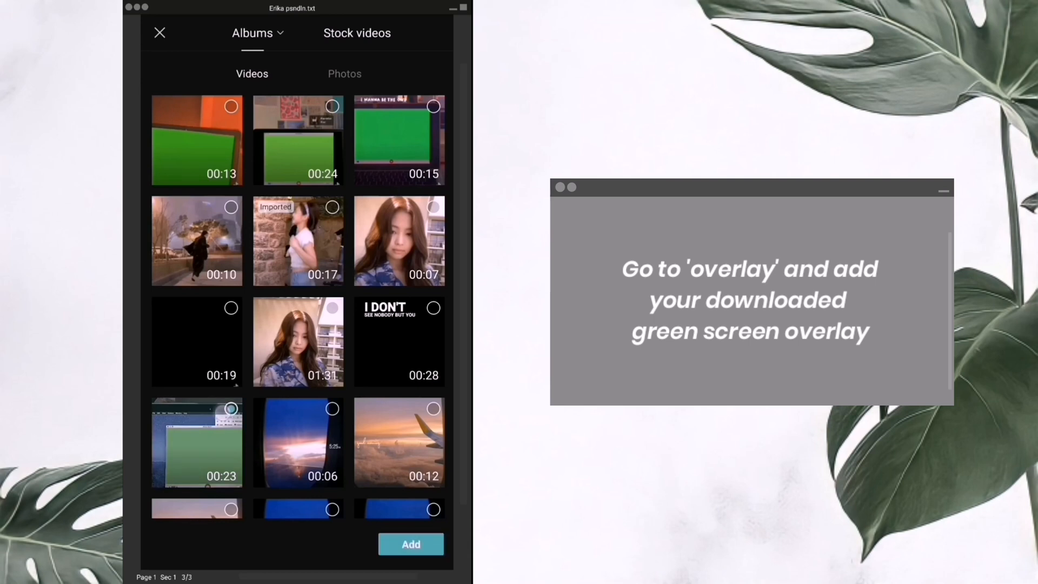
{"action": "left_click", "coordinate": [410, 544]}
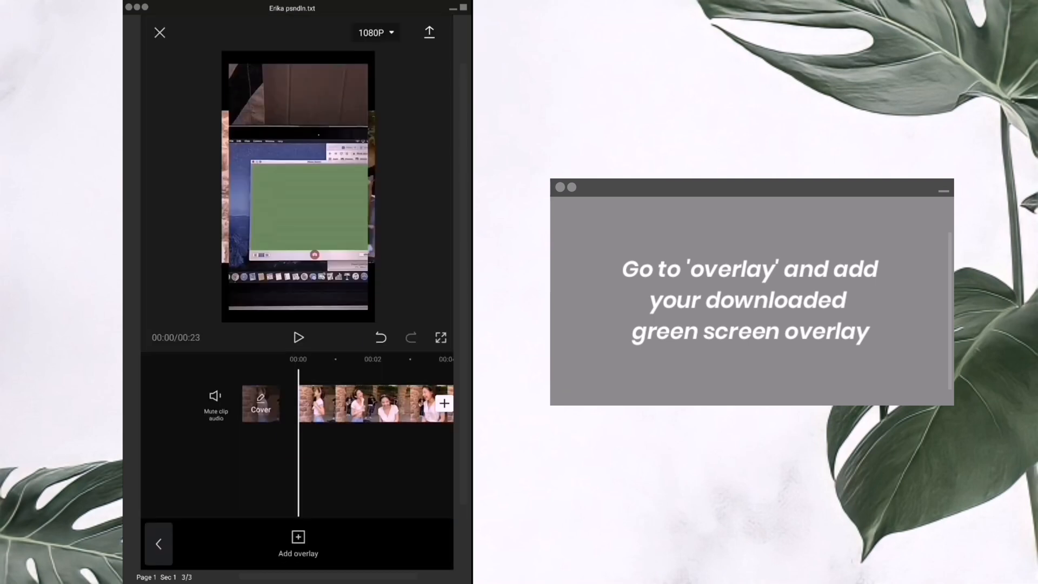
{"action": "left_click", "coordinate": [297, 543]}
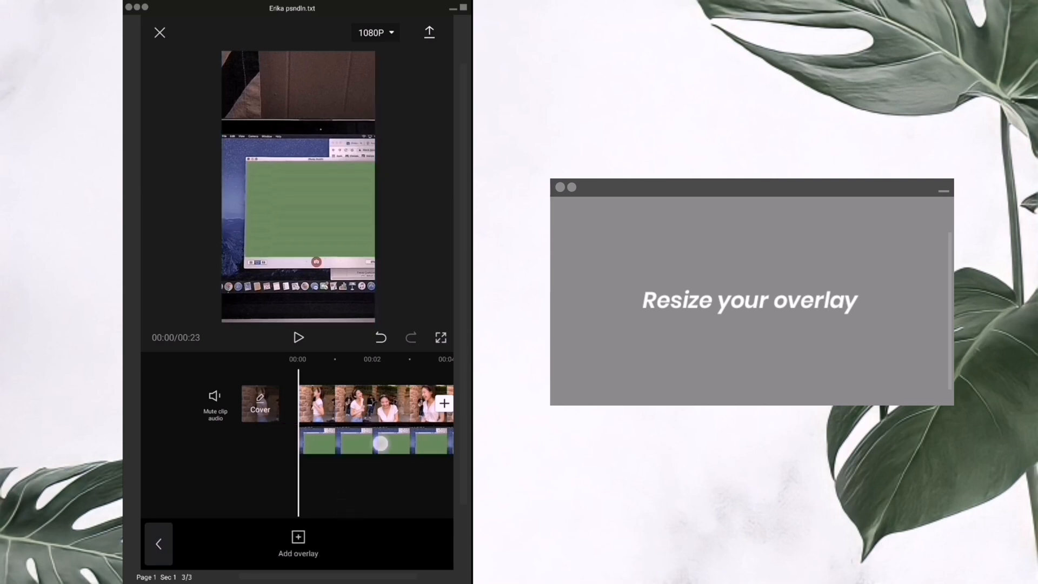
{"action": "left_click", "coordinate": [375, 440]}
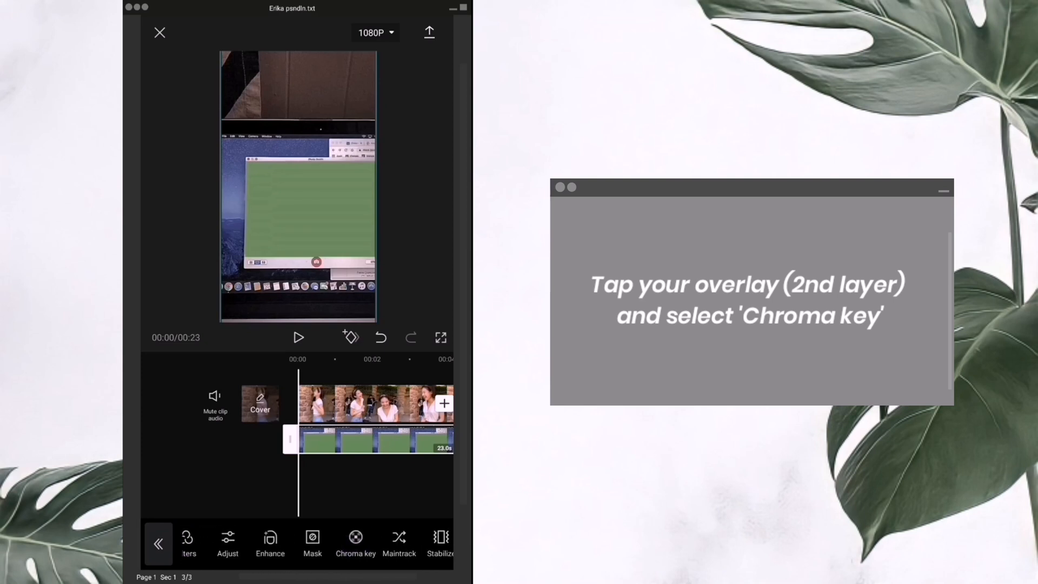
Chroma-key the overlay's green screen, tuning intensity and shadow so the dancer shows through.
{"action": "left_click", "coordinate": [356, 543]}
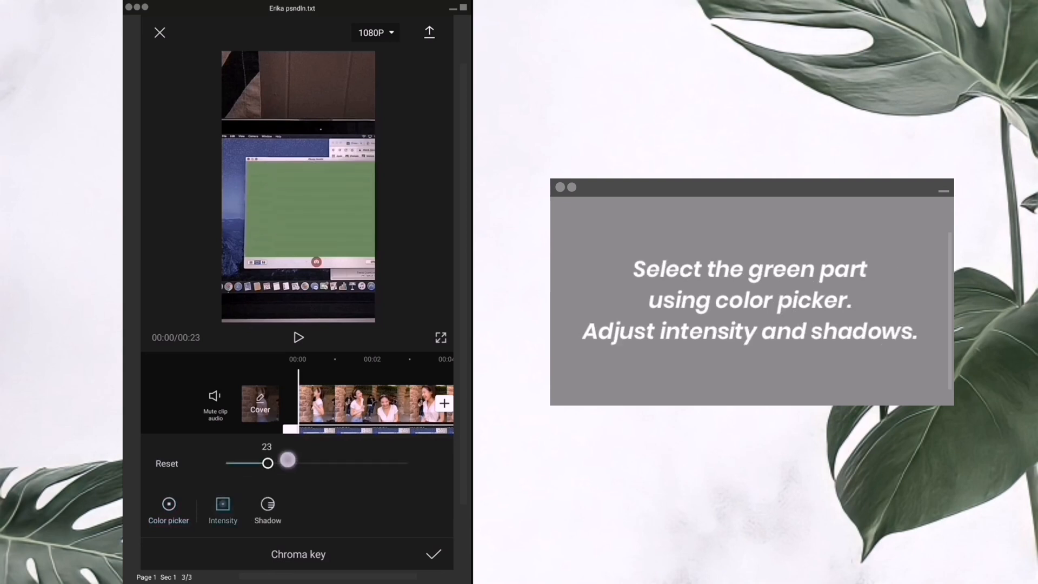
{"action": "left_click_drag", "start_coordinate": [268, 462], "coordinate": [250, 463]}
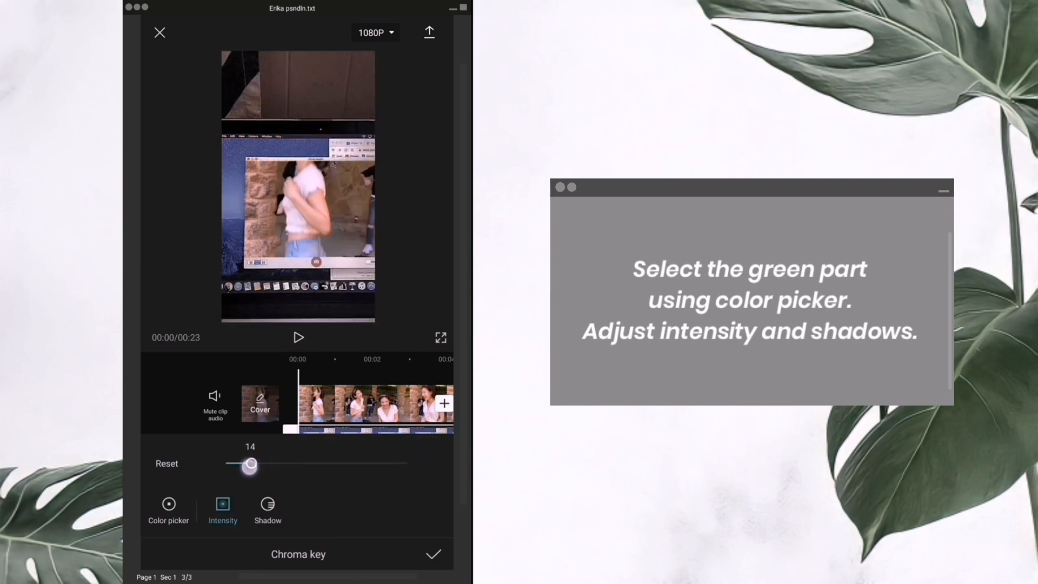
{"action": "left_click_drag", "start_coordinate": [250, 463], "coordinate": [437, 454]}
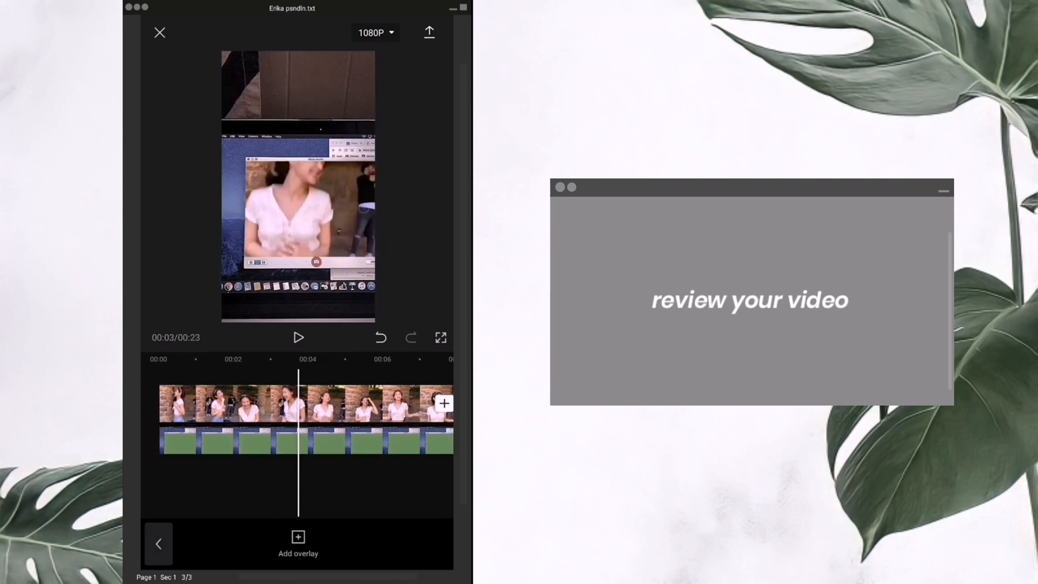
{"action": "left_click", "coordinate": [298, 337]}
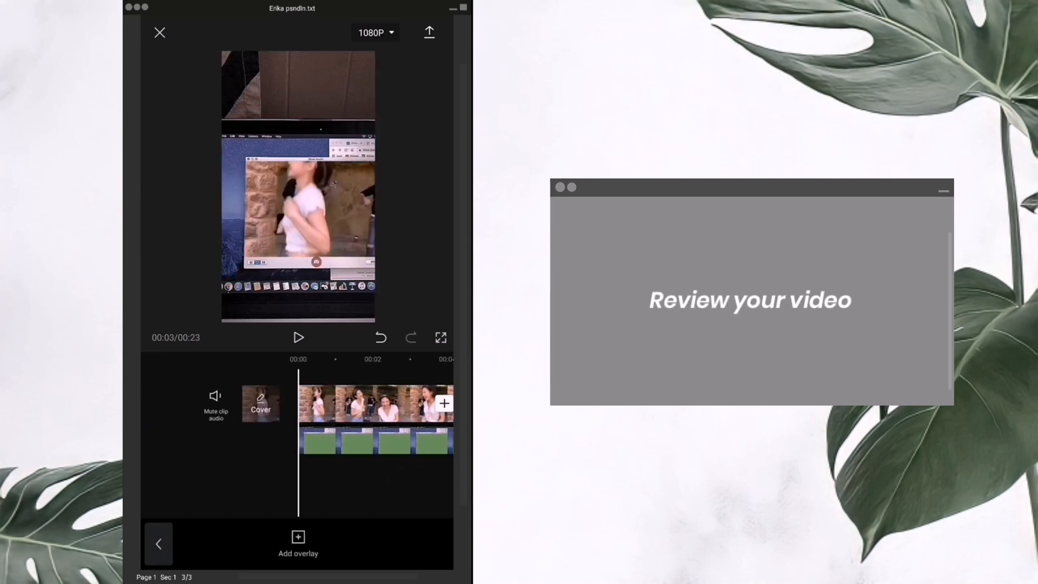
{"action": "left_click", "coordinate": [298, 337]}
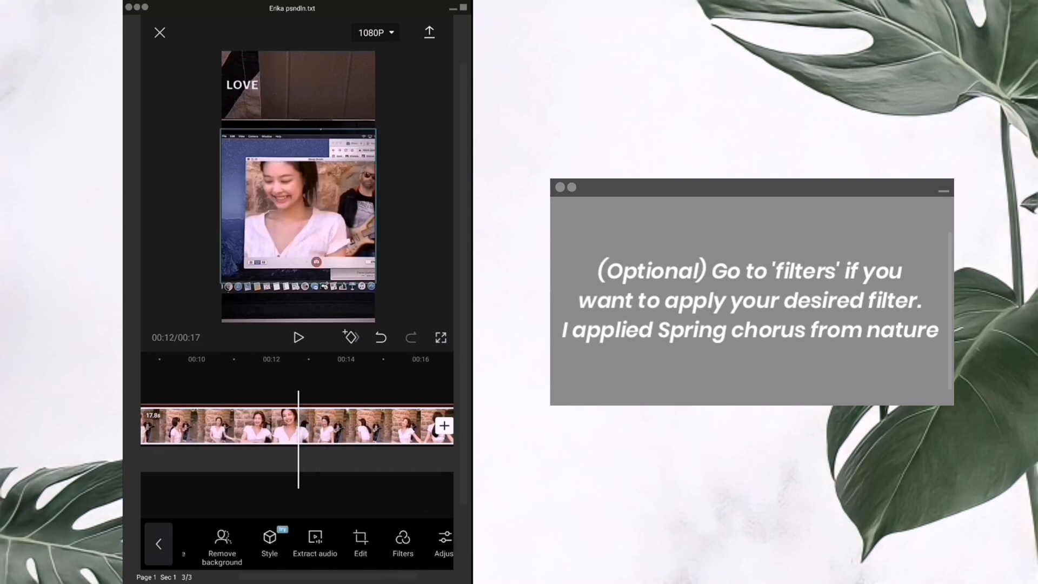
Open the clip's filter collection and close it with the checkmark.
{"action": "left_click", "coordinate": [402, 540]}
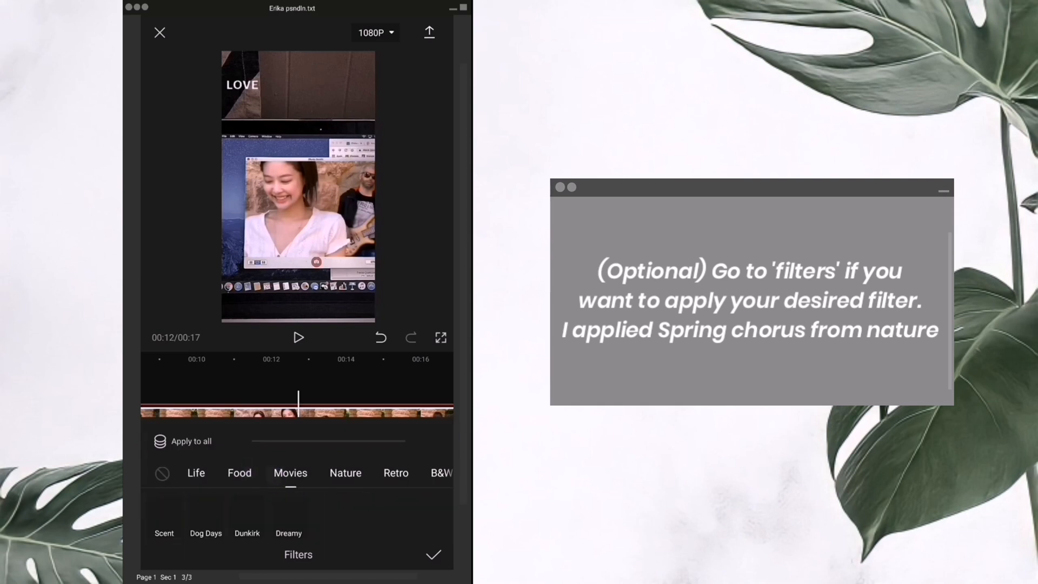
{"action": "left_click", "coordinate": [164, 516]}
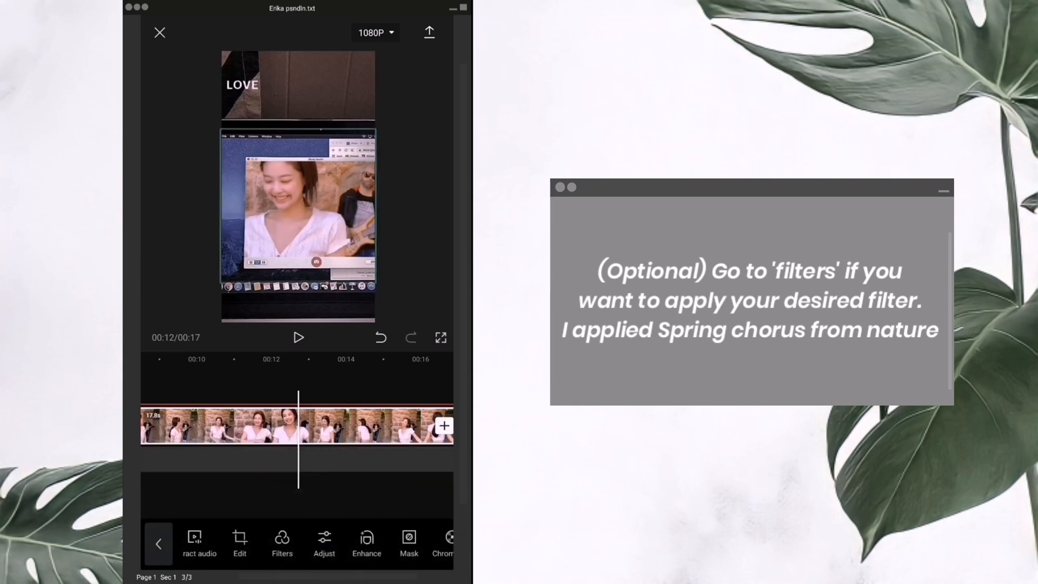
Raise the composite clip's contrast to 7 in Adjust and play back the result.
{"action": "left_click", "coordinate": [324, 543]}
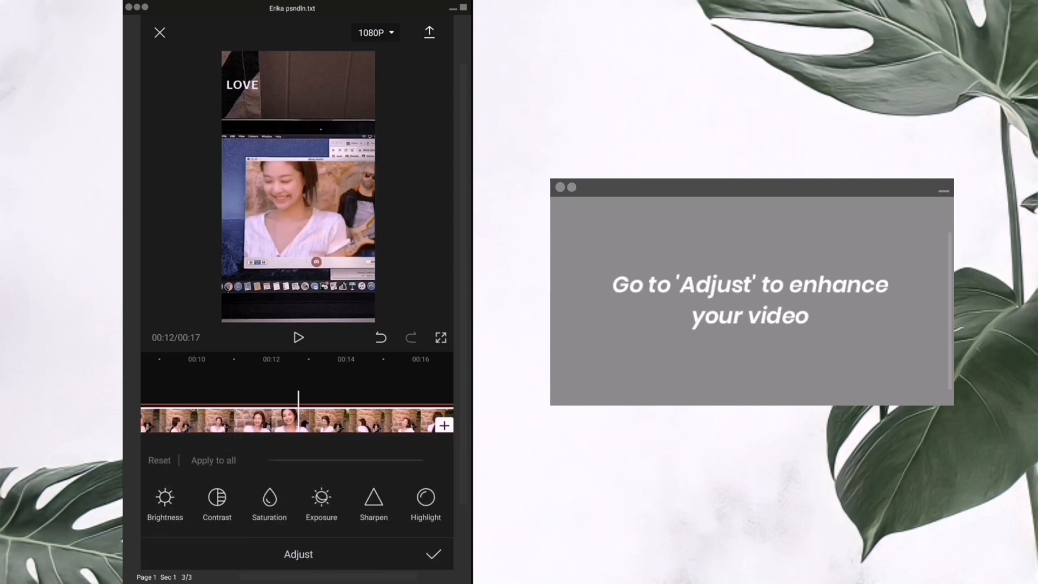
{"action": "left_click_drag", "start_coordinate": [278, 461], "coordinate": [357, 461]}
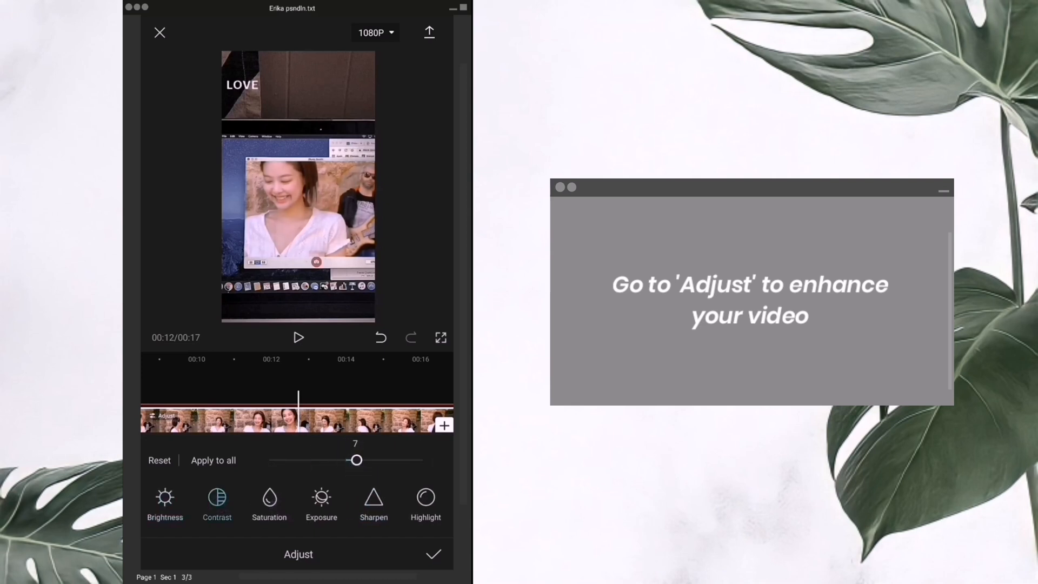
{"action": "left_click", "coordinate": [433, 554]}
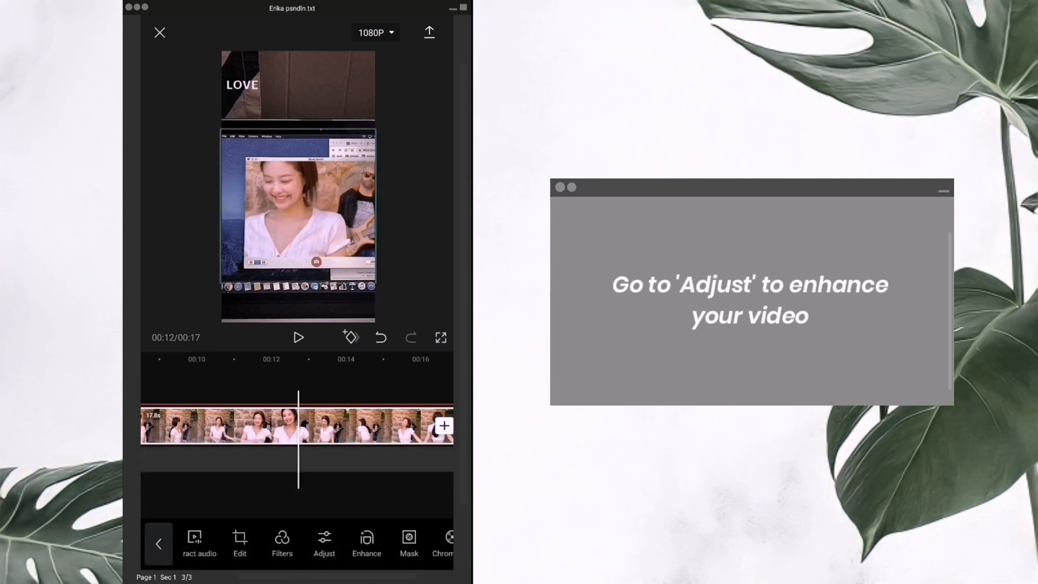
{"action": "left_click", "coordinate": [298, 338]}
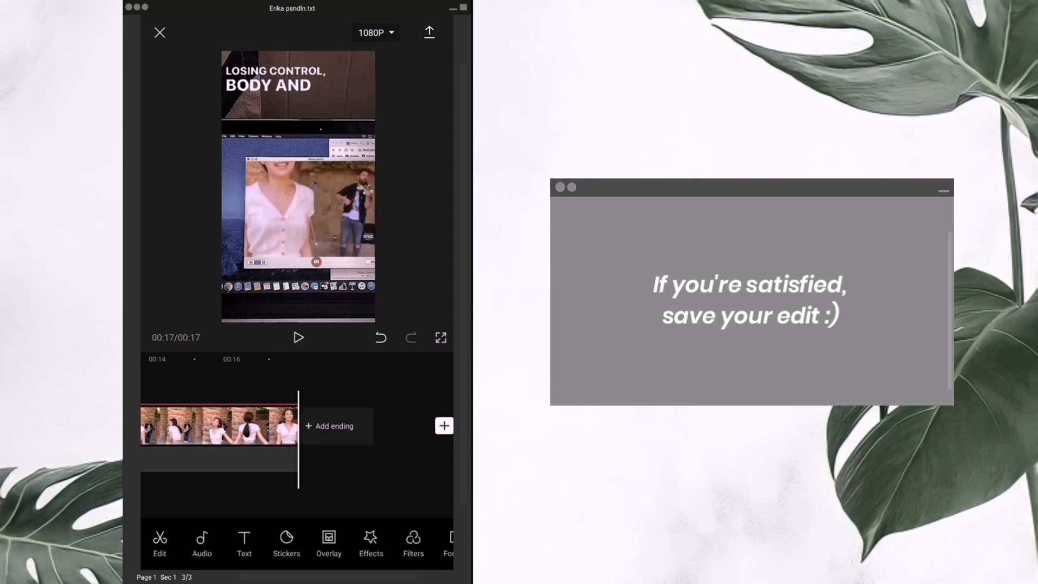
Export the finished 00:17 first edit.
{"action": "left_click", "coordinate": [429, 32]}
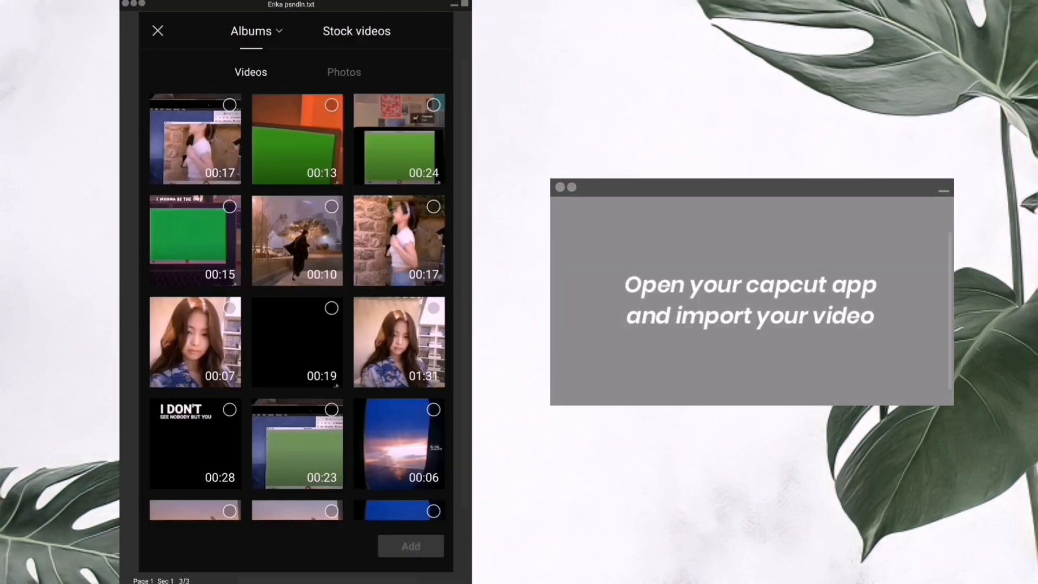
Start a new project from the snowy dancing clip and add a lyric-video overlay.
{"action": "left_click", "coordinate": [297, 239]}
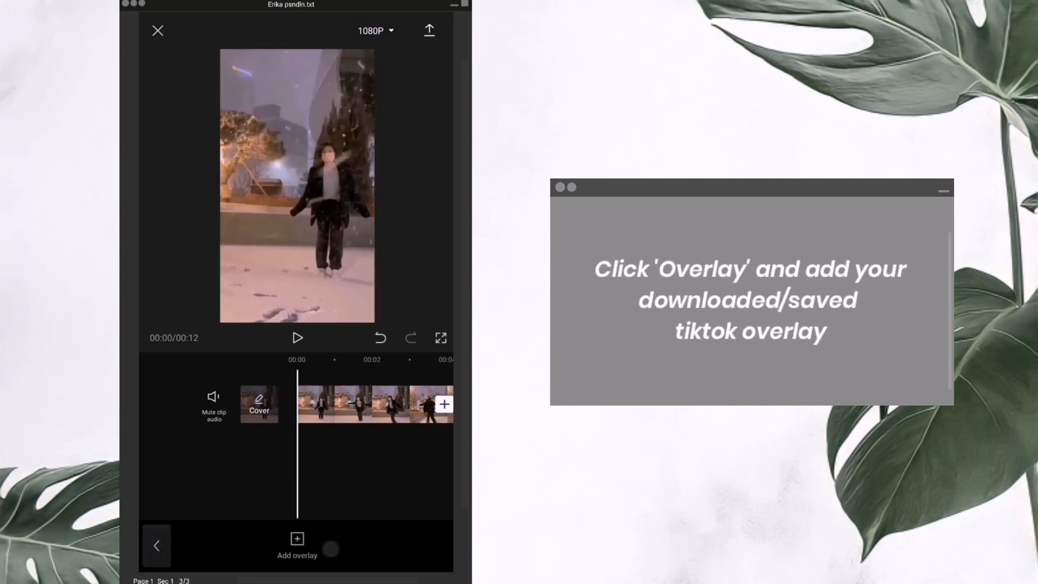
{"action": "left_click", "coordinate": [297, 543]}
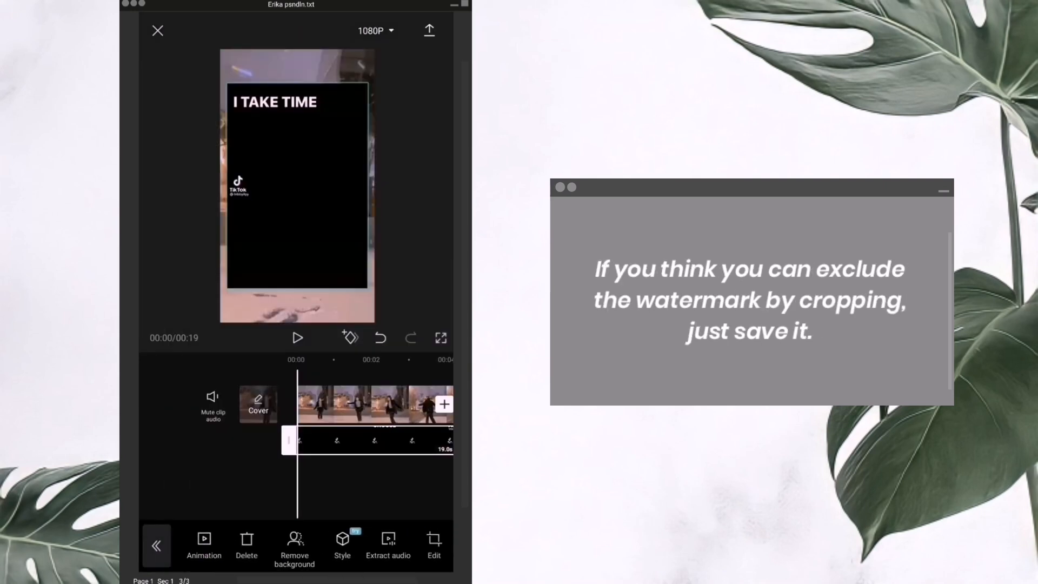
Crop the I TAKE TIME lyric overlay to exclude the TikTok watermark.
{"action": "left_click", "coordinate": [434, 547]}
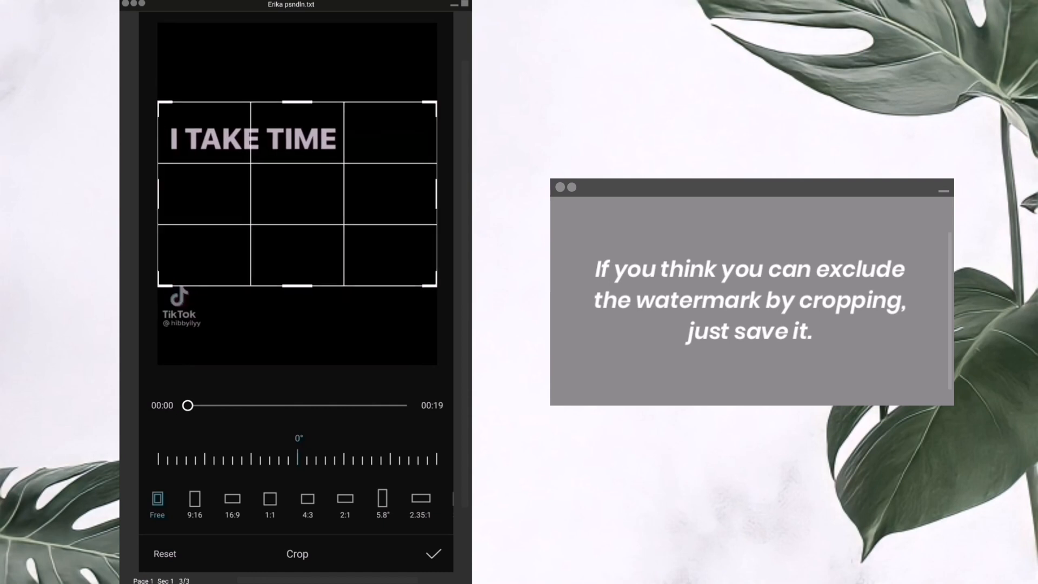
{"action": "left_click", "coordinate": [433, 554]}
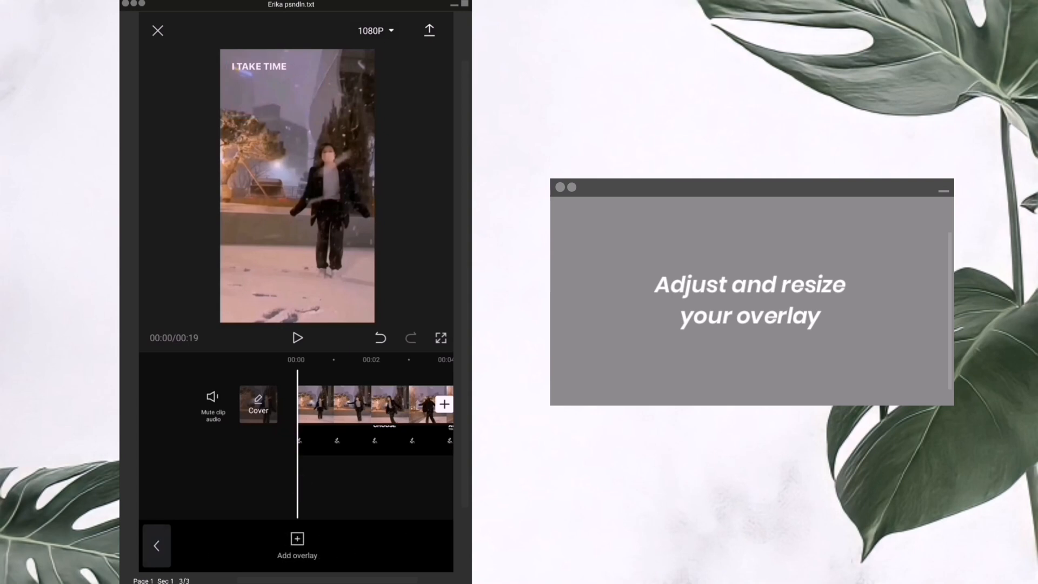
Play and pause the preview to check the lyric overlay against the 00:10 snowy clip.
{"action": "left_click", "coordinate": [297, 338]}
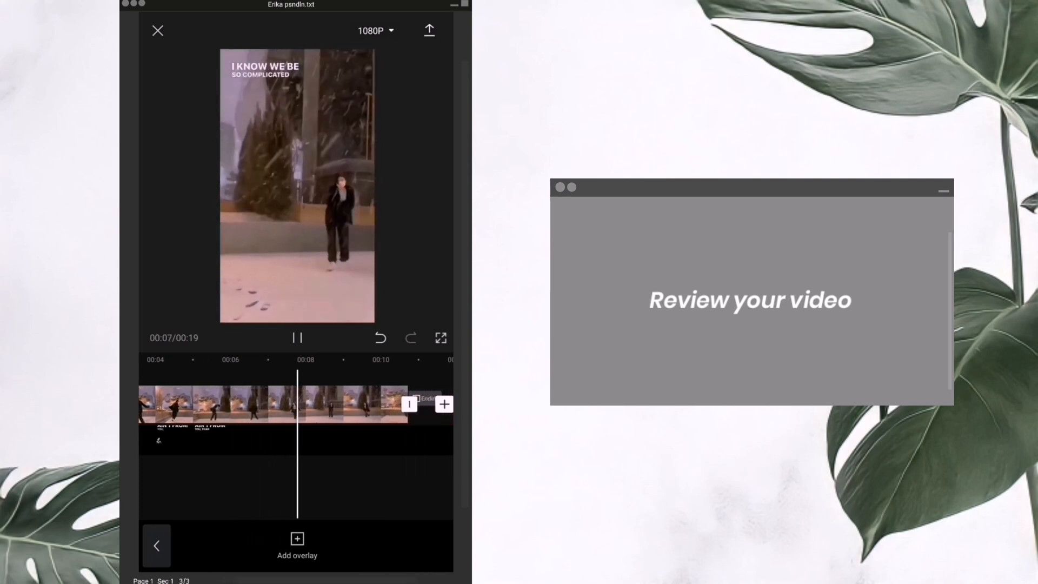
{"action": "left_click", "coordinate": [297, 337]}
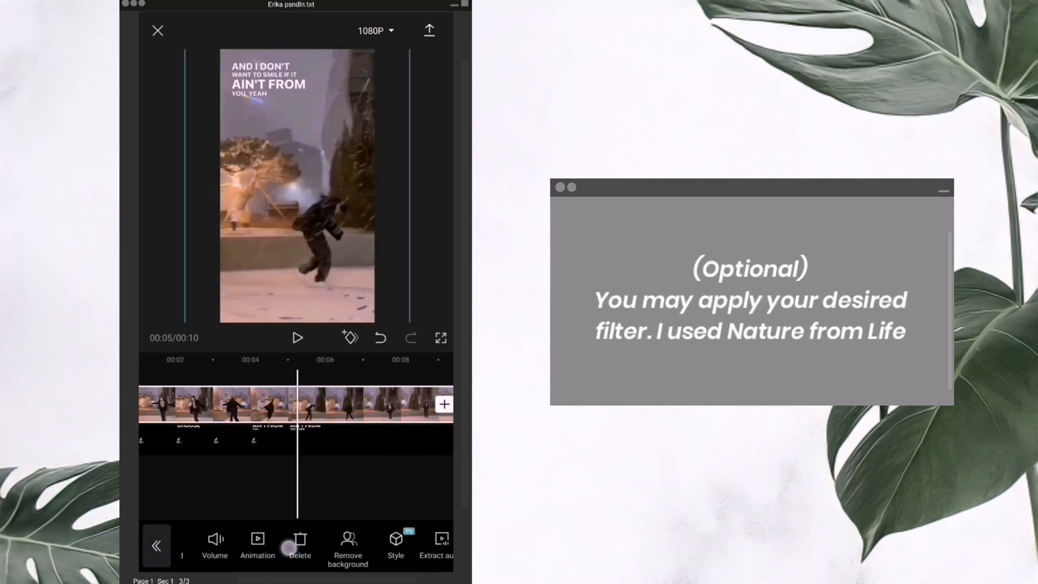
Apply the Nature filter from the Life filter collection to the snowy clip.
{"action": "left_click", "coordinate": [298, 543]}
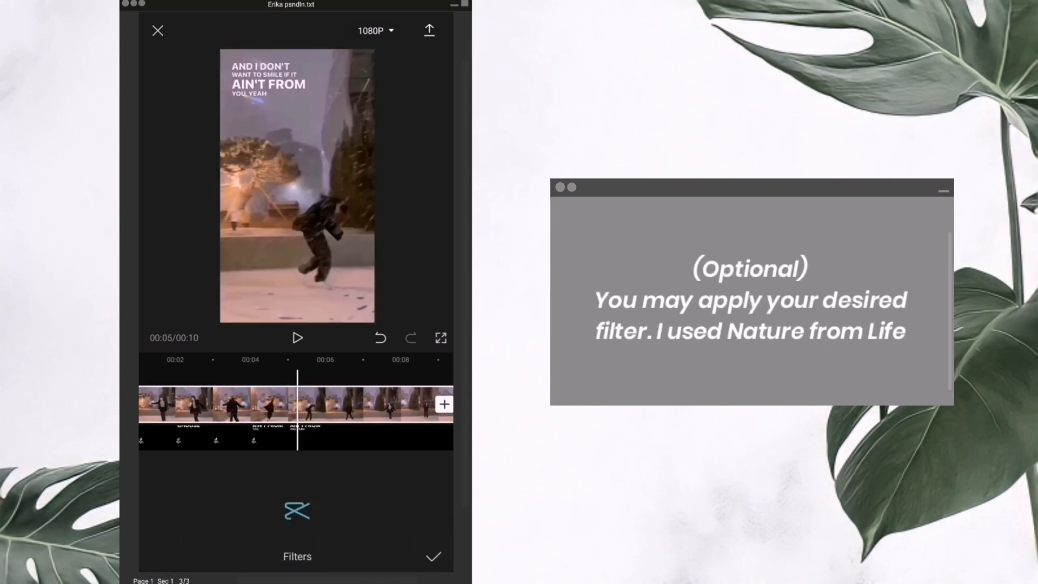
{"action": "left_click", "coordinate": [297, 510]}
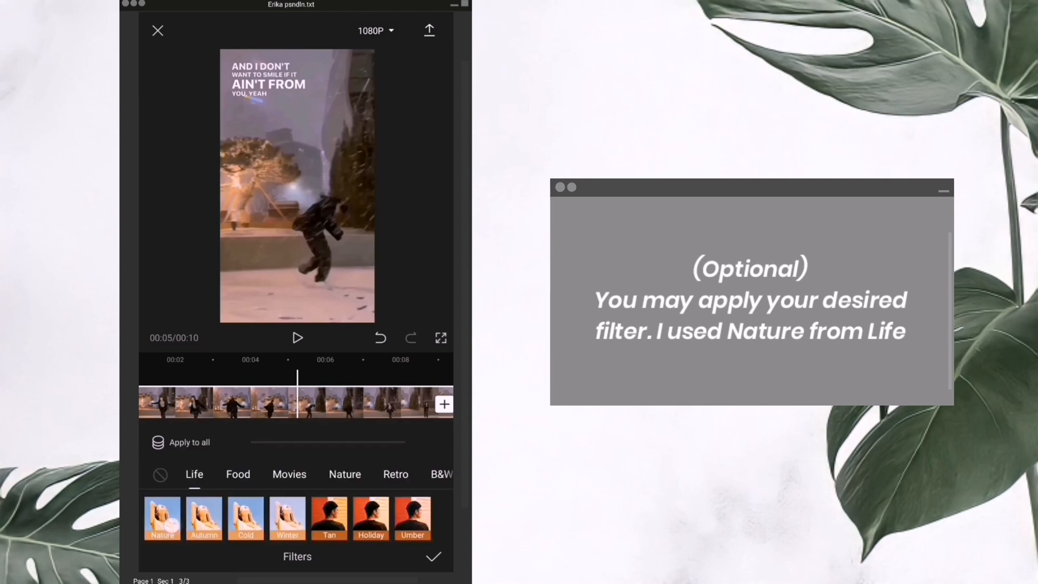
{"action": "left_click", "coordinate": [163, 519]}
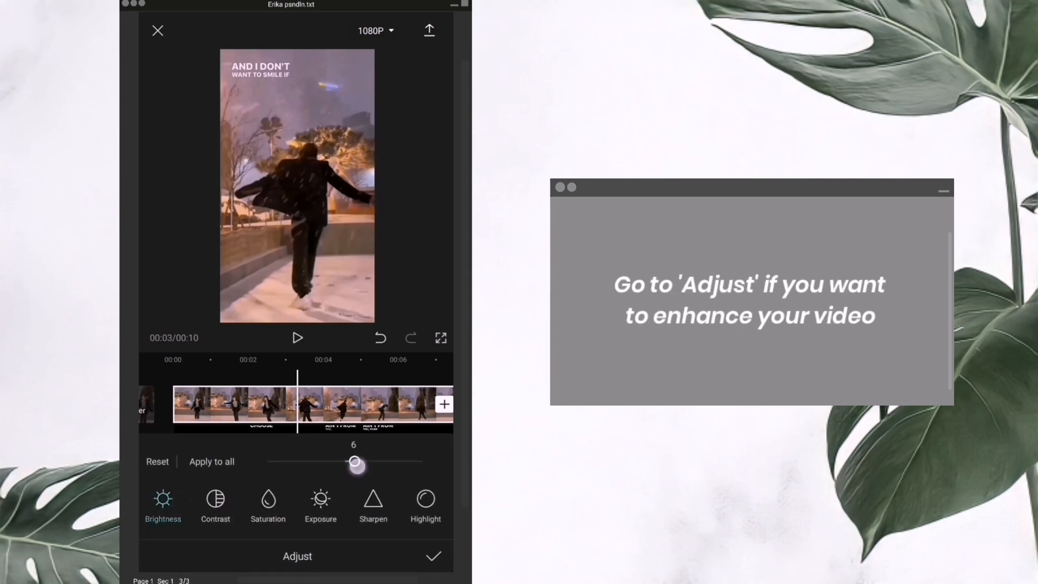
Boost saturation to 8 alongside brightness 6, confirm, and play back the edit.
{"action": "left_click_drag", "start_coordinate": [356, 464], "coordinate": [356, 461]}
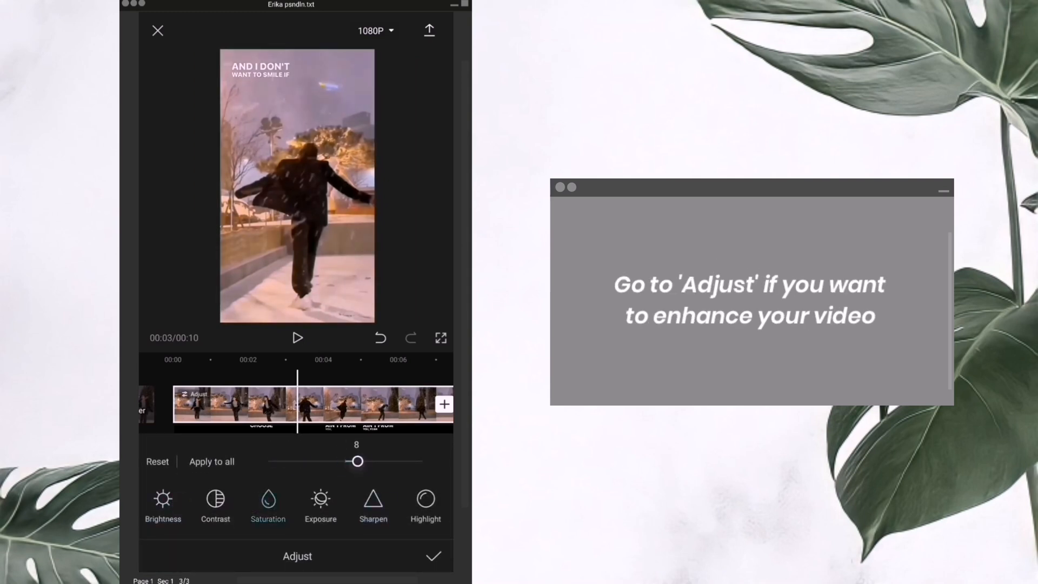
{"action": "left_click", "coordinate": [433, 557]}
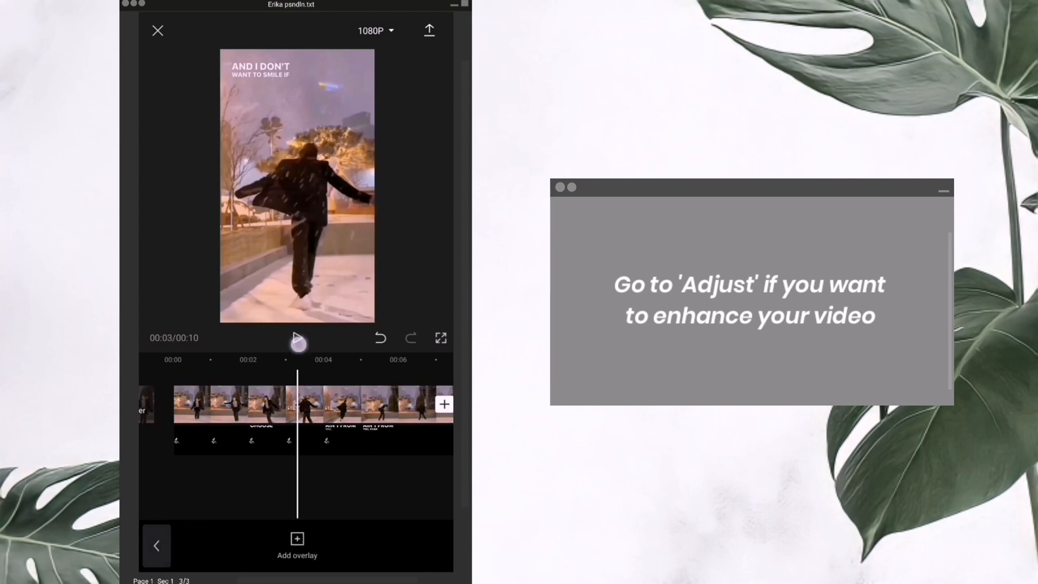
{"action": "left_click", "coordinate": [297, 338]}
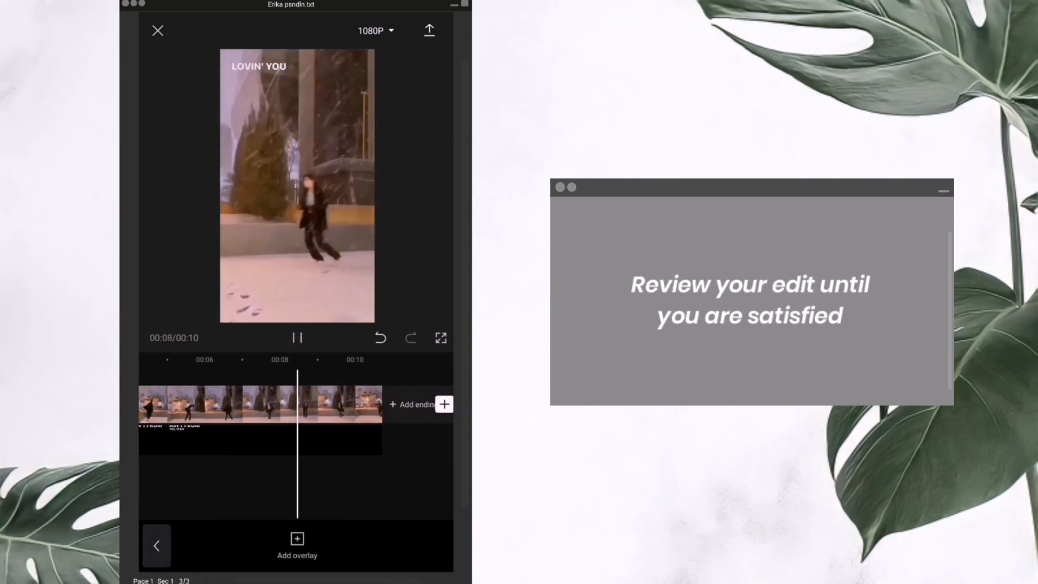
Review the snowy lyric edit to its 00:10 end and start exporting it.
{"action": "left_click", "coordinate": [297, 337]}
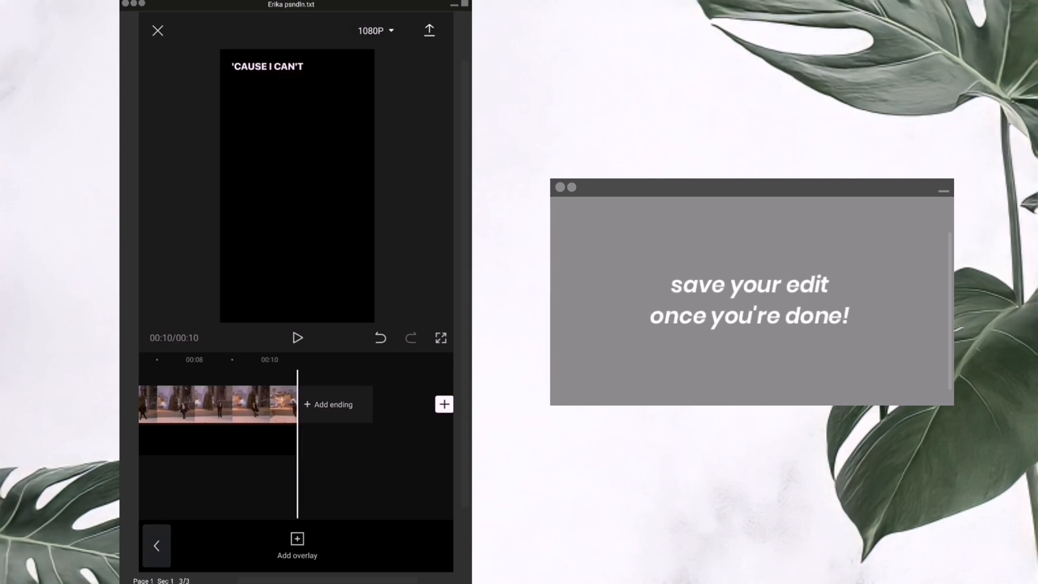
{"action": "left_click", "coordinate": [429, 30]}
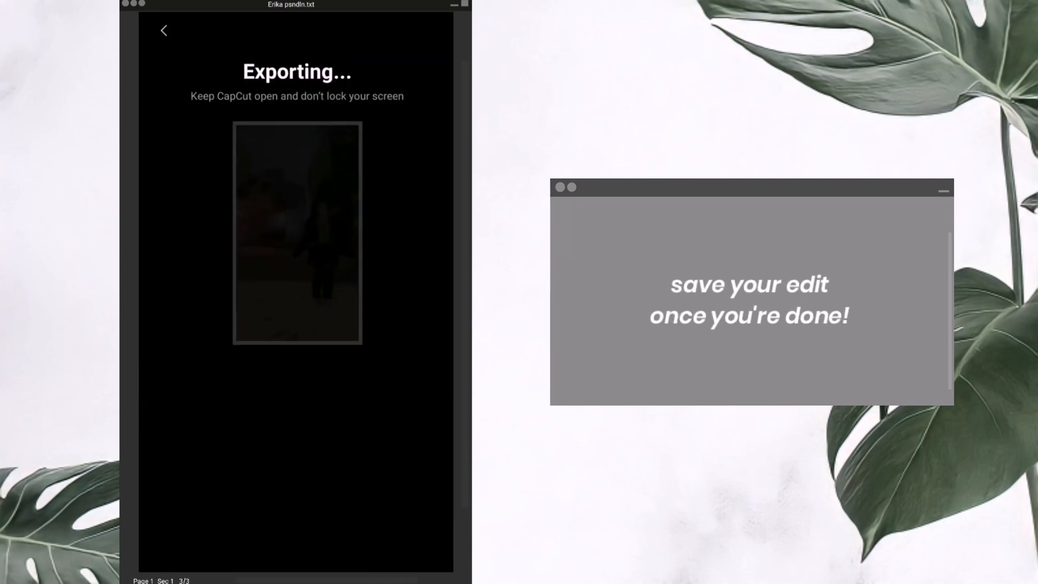